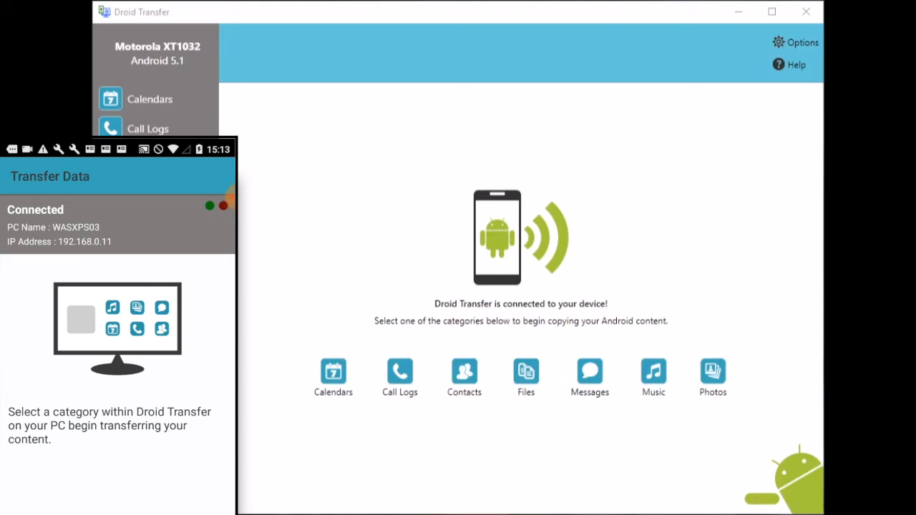
mouse_move(652, 378)
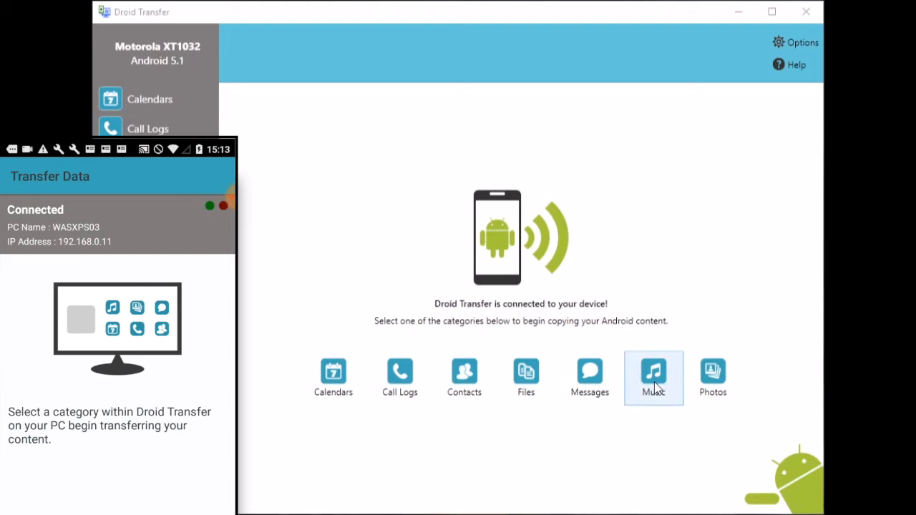
Step: Show the connected phone's 80-track music library, listed by song
left_click(653, 378)
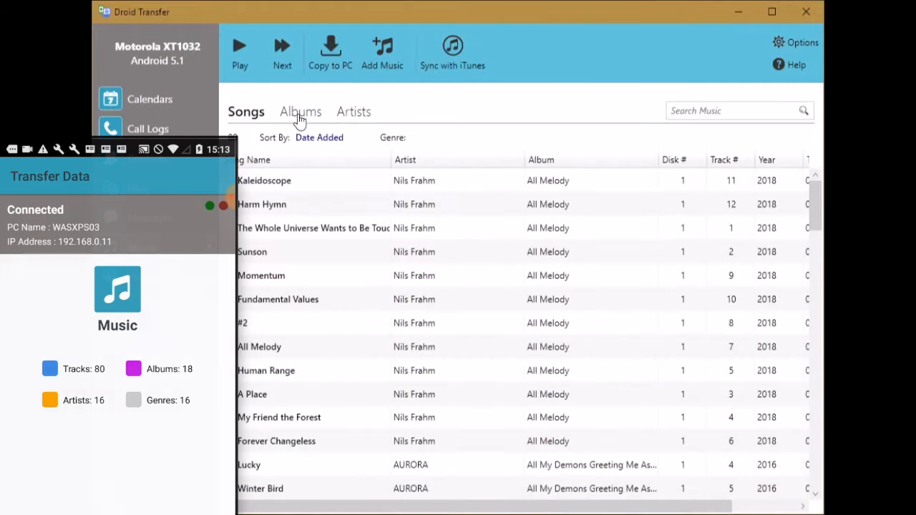
Step: View the phone's 18 albums as an artwork grid sorted by Date Added
left_click(300, 112)
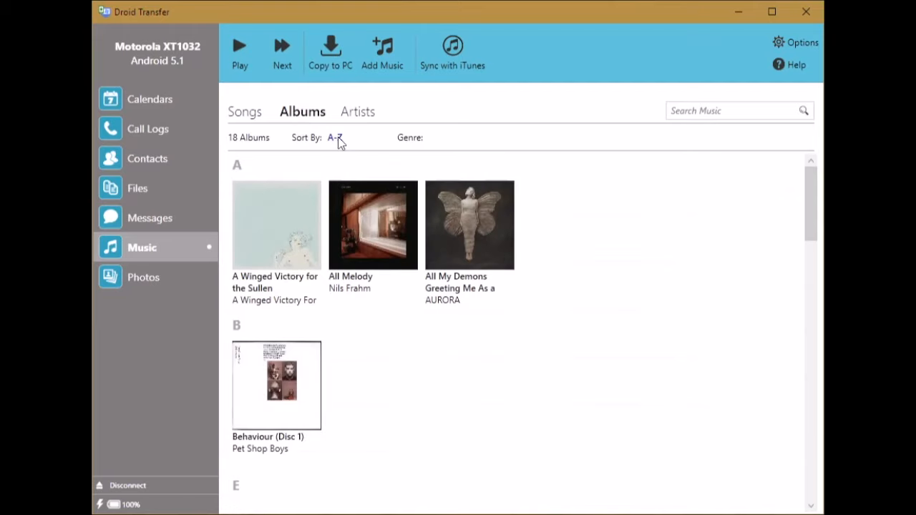
left_click(335, 138)
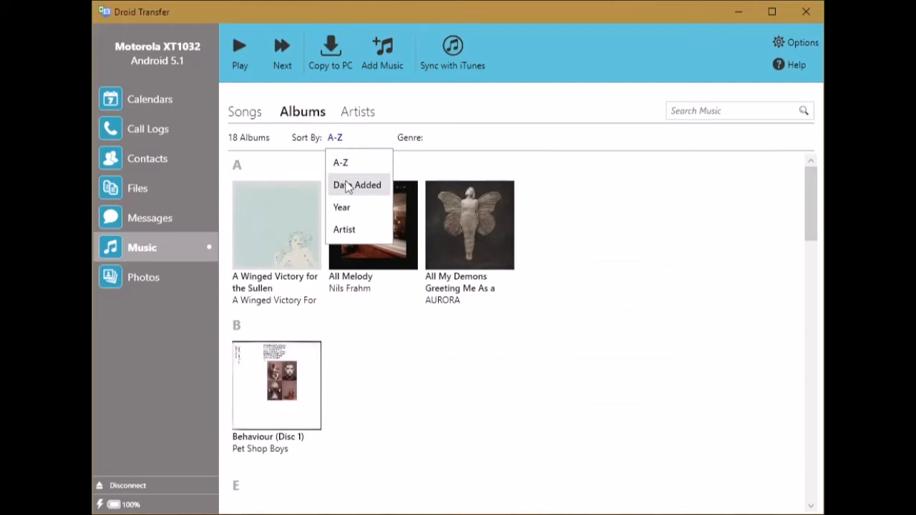
left_click(357, 184)
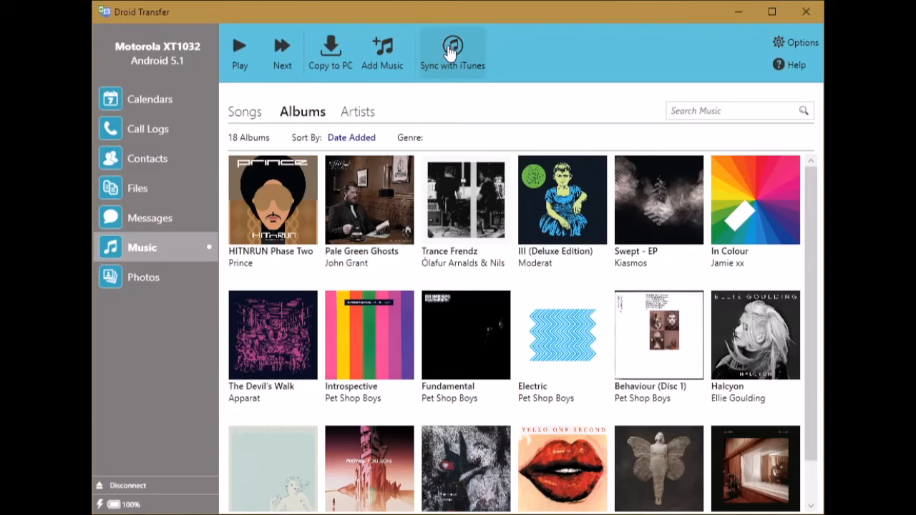
Step: Start the iTunes sync comparison showing 38 tracks missing from iTunes and 55 from the phone
left_click(452, 51)
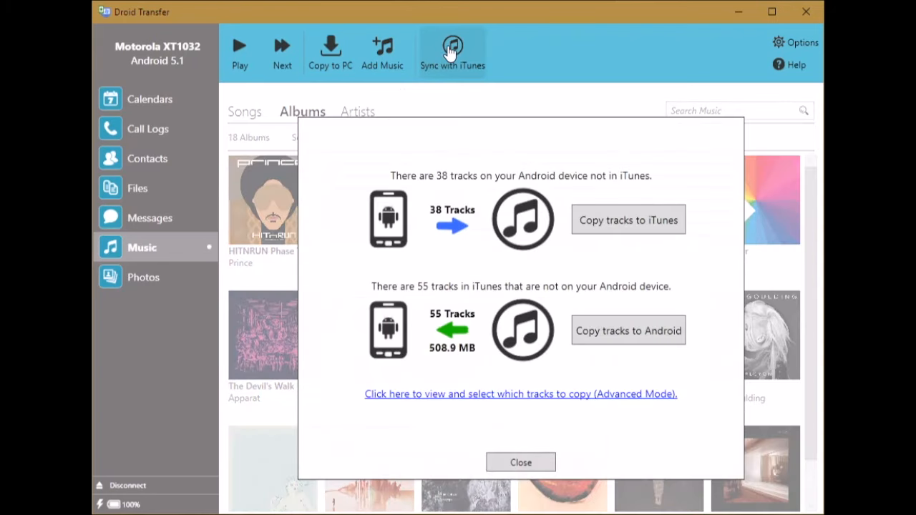
mouse_move(414, 137)
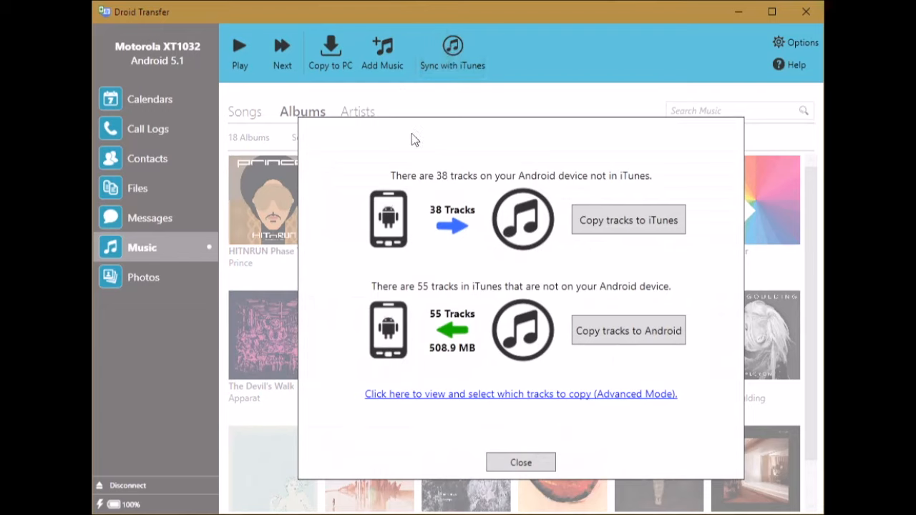
mouse_move(355, 192)
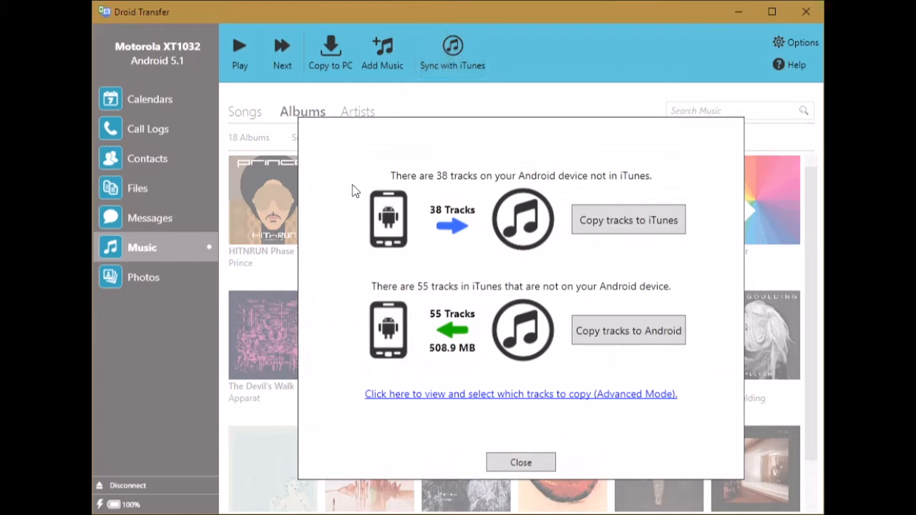
mouse_move(390, 237)
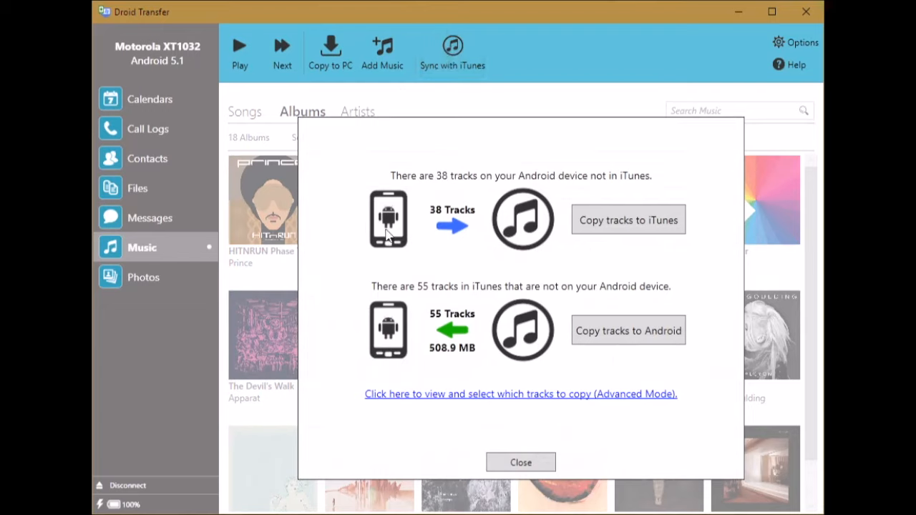
mouse_move(533, 229)
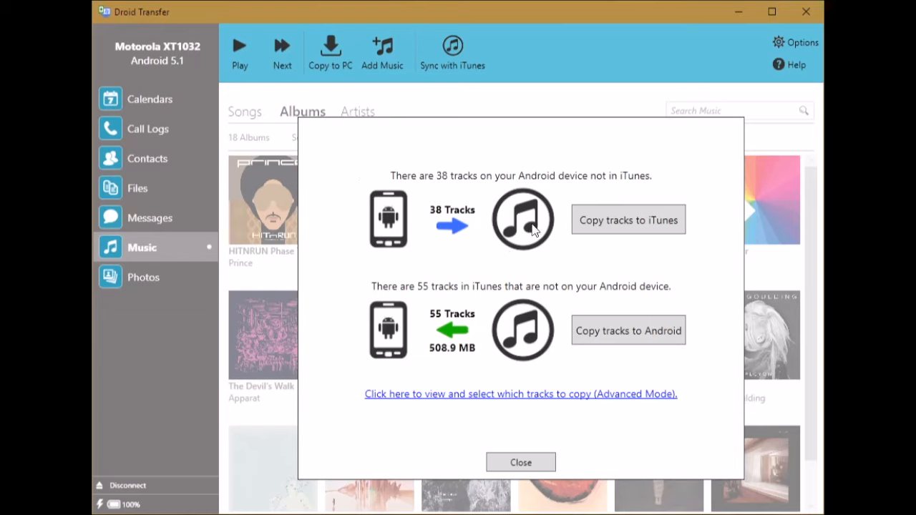
mouse_move(556, 275)
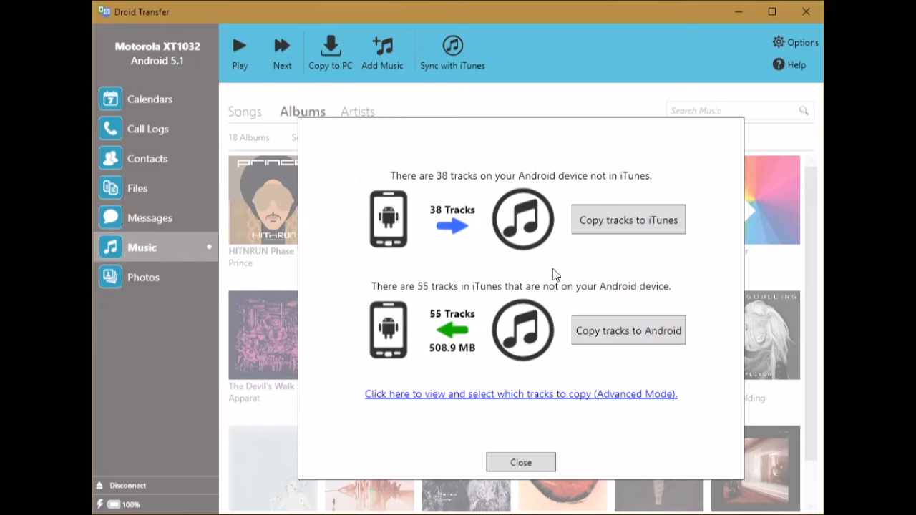
mouse_move(570, 286)
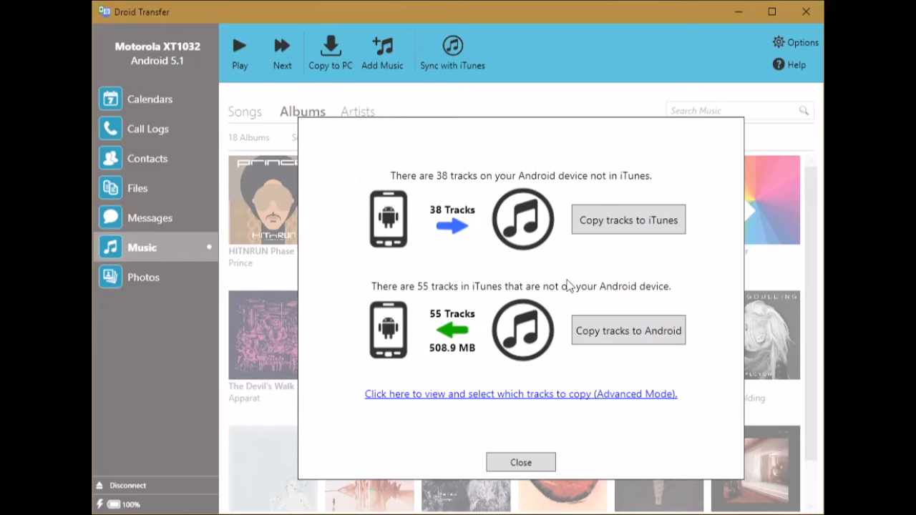
mouse_move(531, 332)
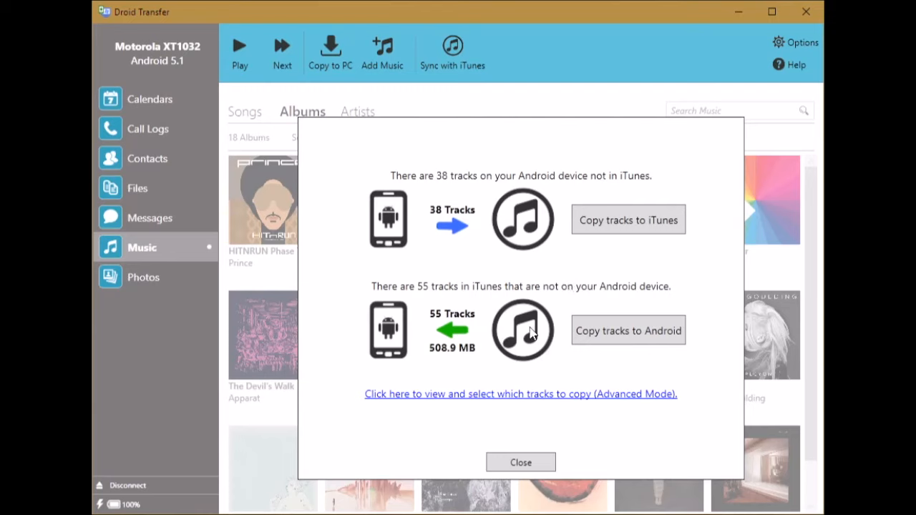
mouse_move(372, 348)
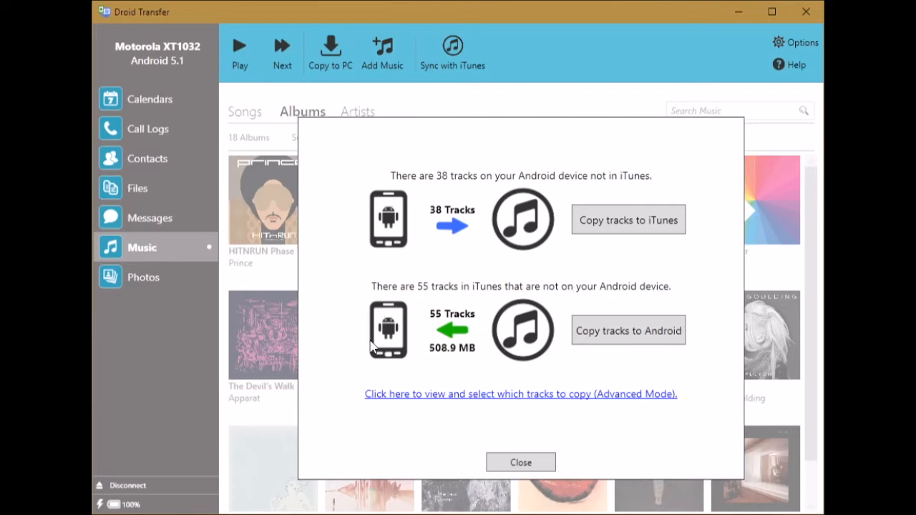
mouse_move(627, 331)
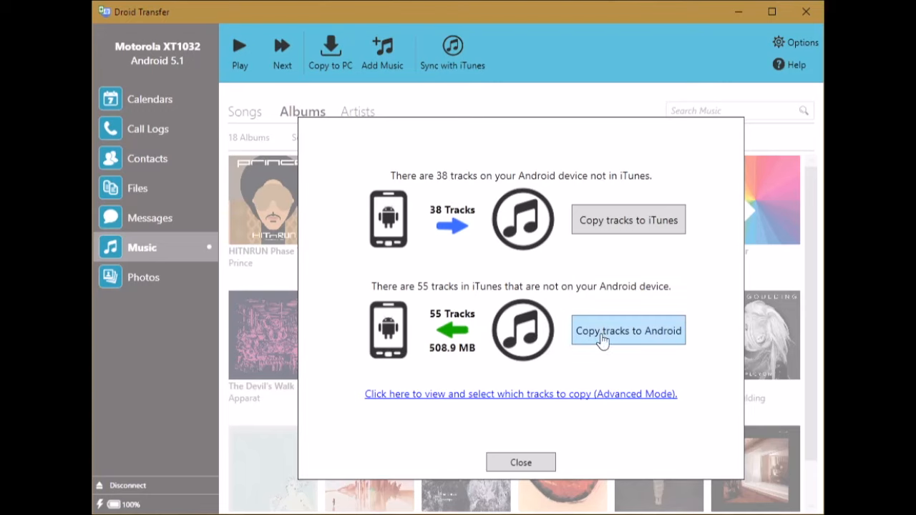
Step: Copy the 55 missing iTunes tracks to the Android phone, leaving 0 missing
left_click(627, 331)
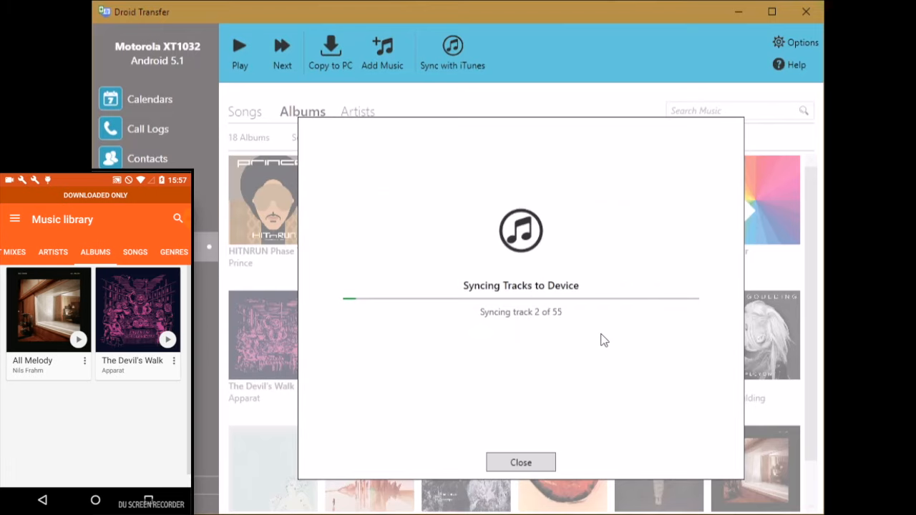
mouse_move(809, 244)
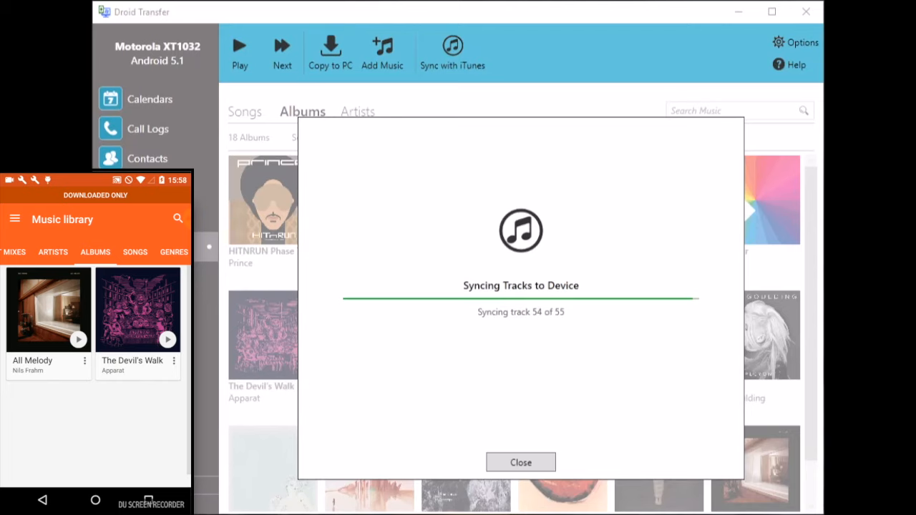
scroll("down", 3)
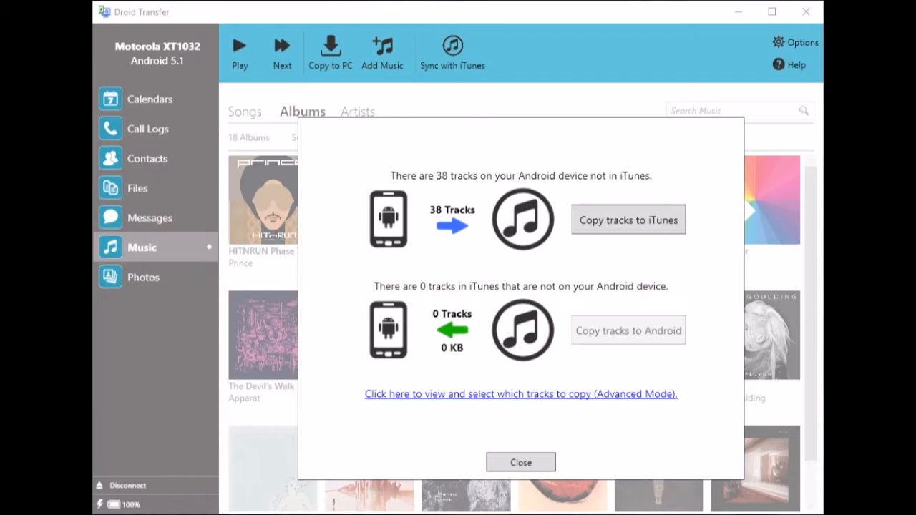
mouse_move(450, 358)
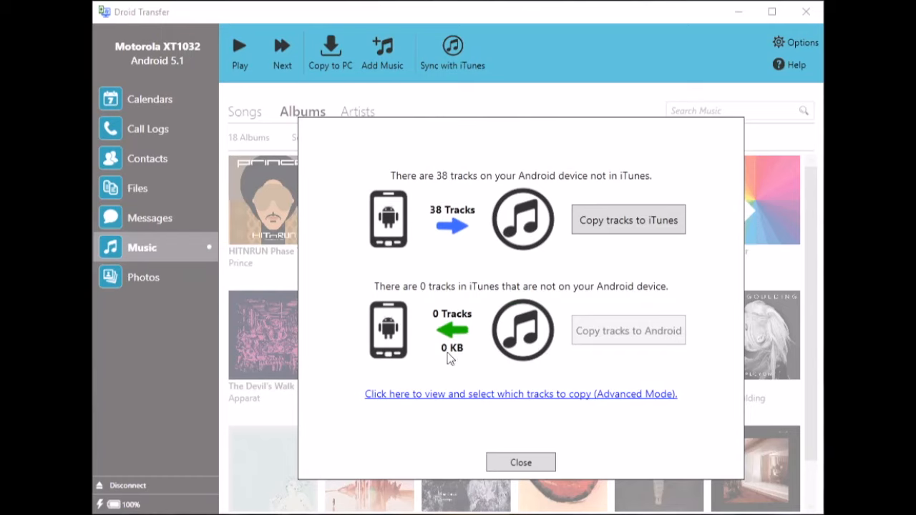
mouse_move(530, 318)
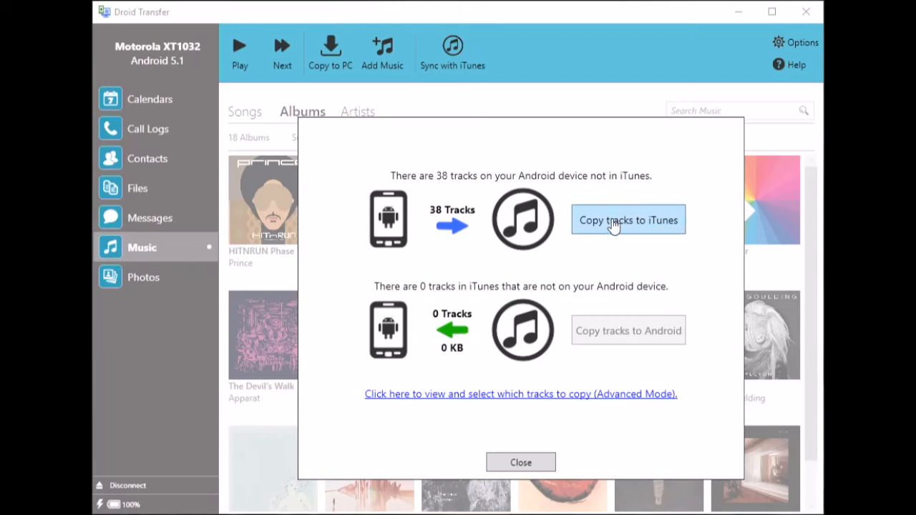
left_click(627, 221)
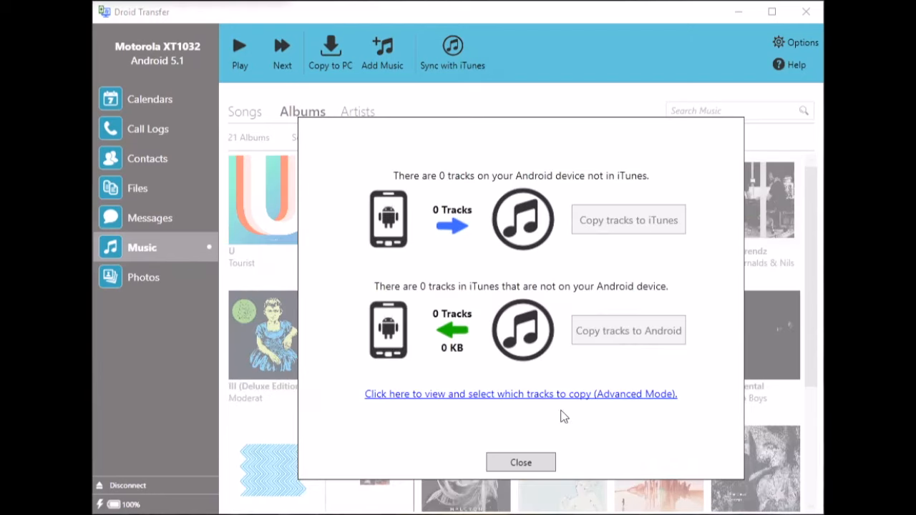
mouse_move(521, 462)
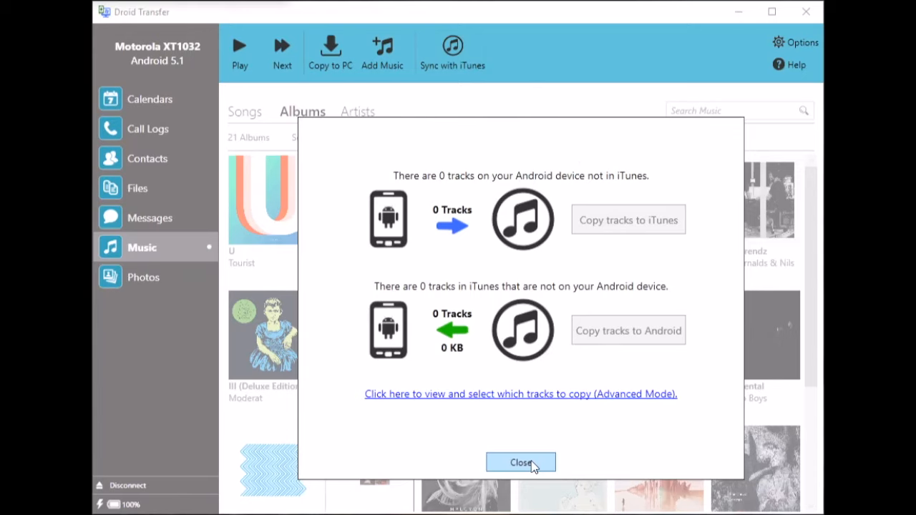
Step: Dismiss the sync summary and return to the 21-album grid ordered by date added
left_click(521, 462)
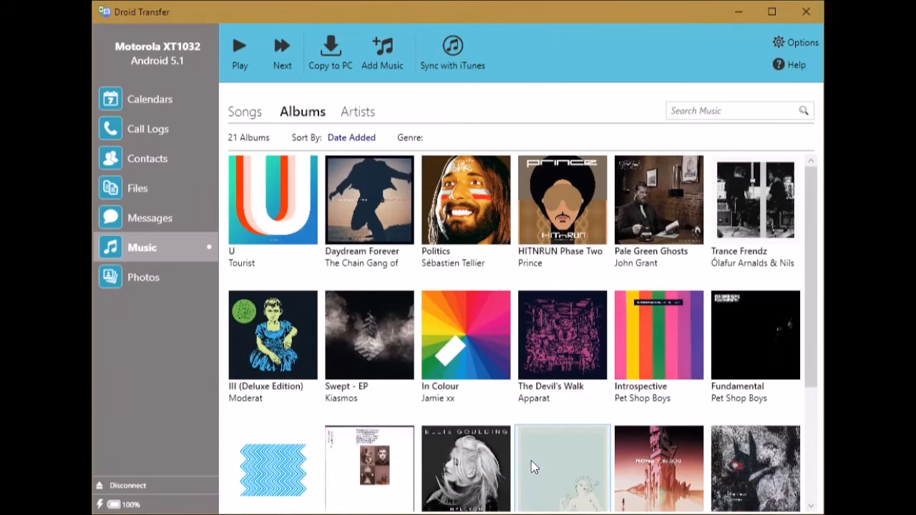